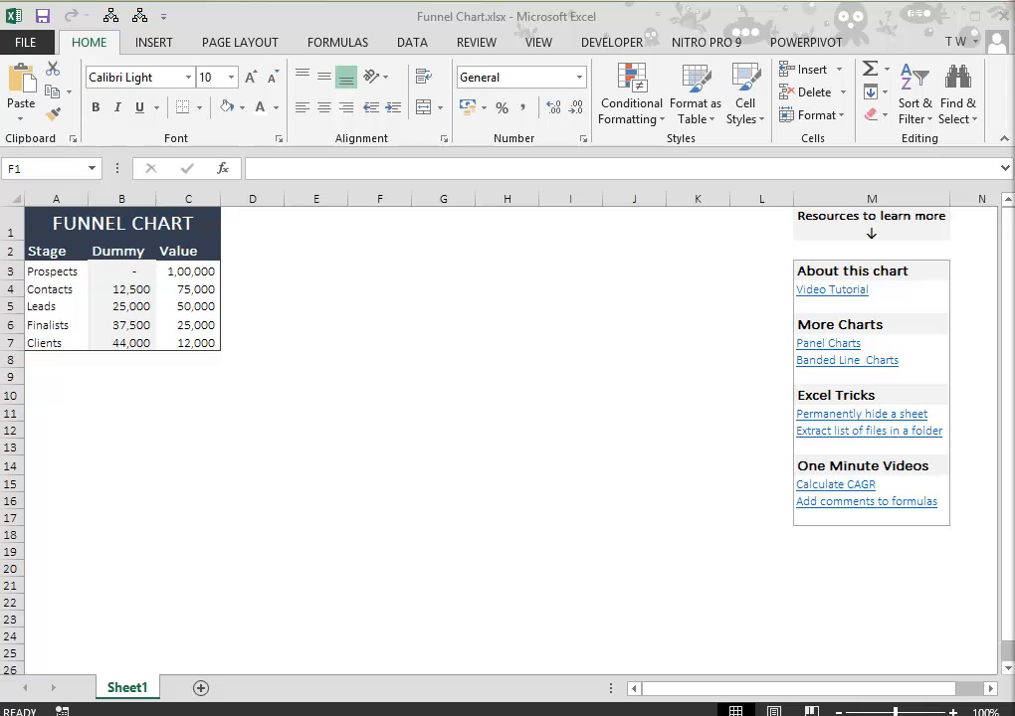
Chart Dummy and Value as stacked bars by stage and bring up the stage axis formatting
click(121, 199)
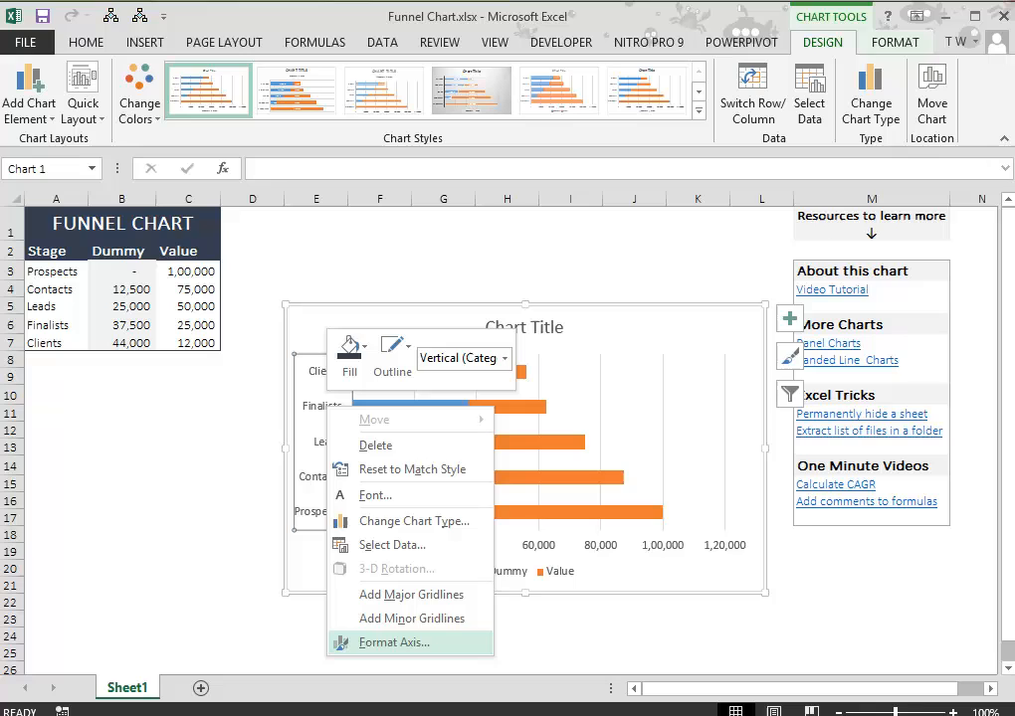
click(393, 643)
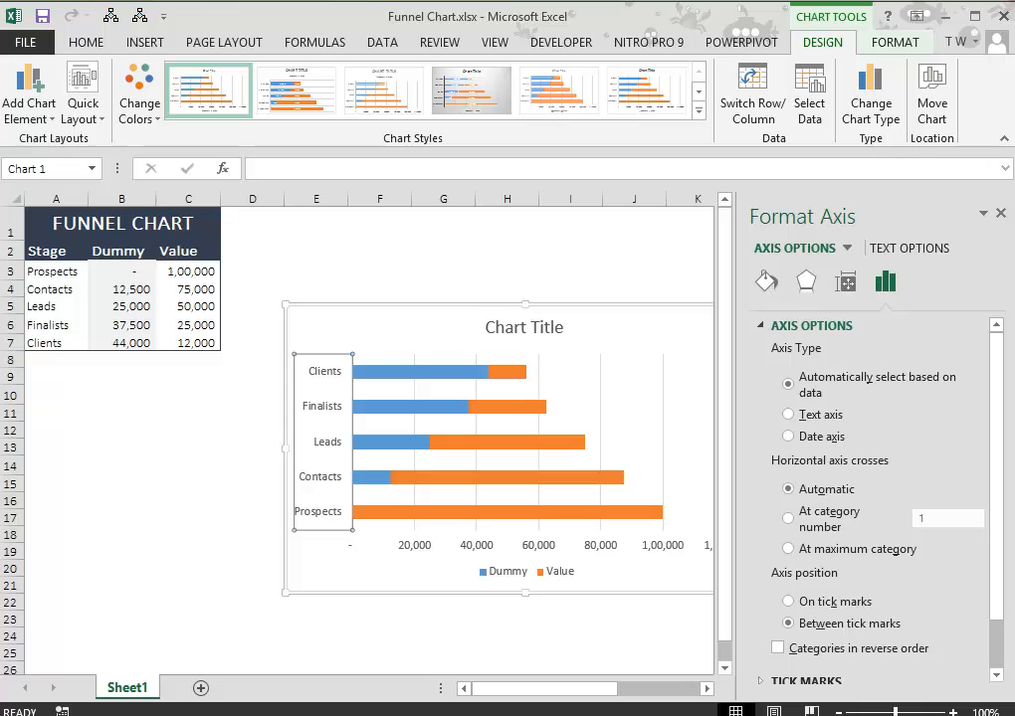
Tick Categories in reverse order so Prospects sits at the top, Clients at the bottom
scroll(down, 3)
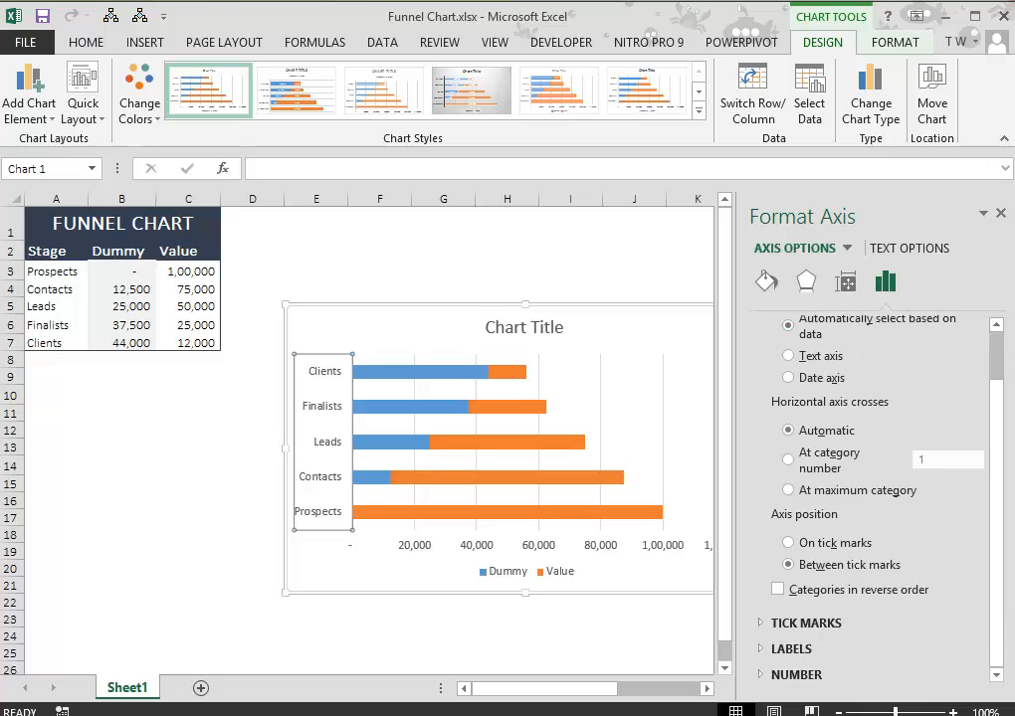
click(776, 589)
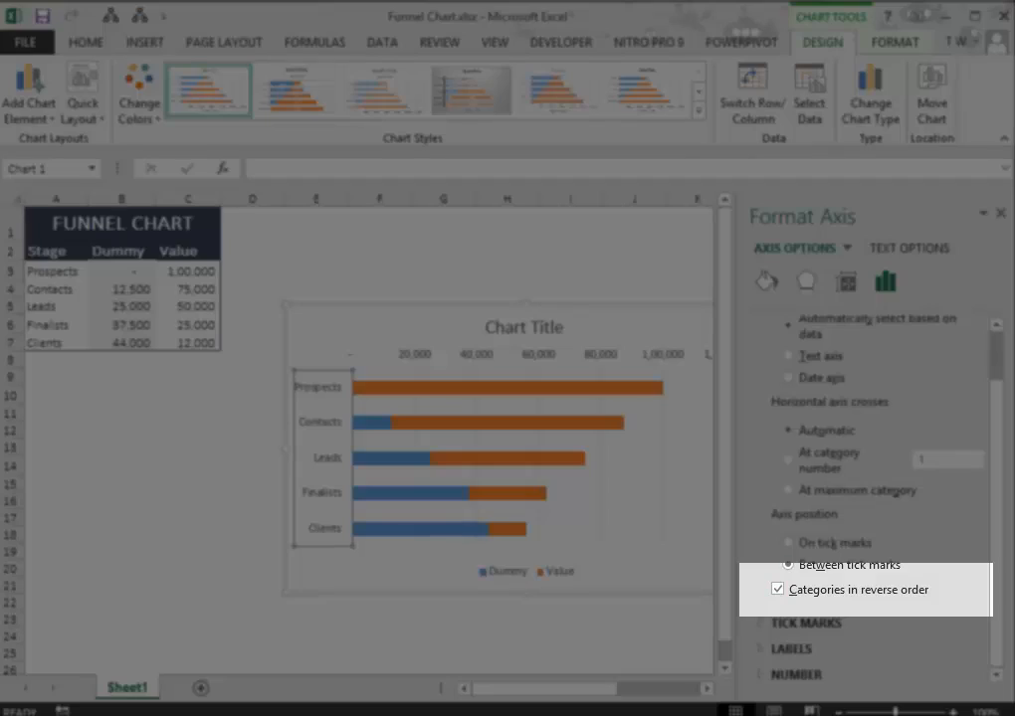
click(998, 213)
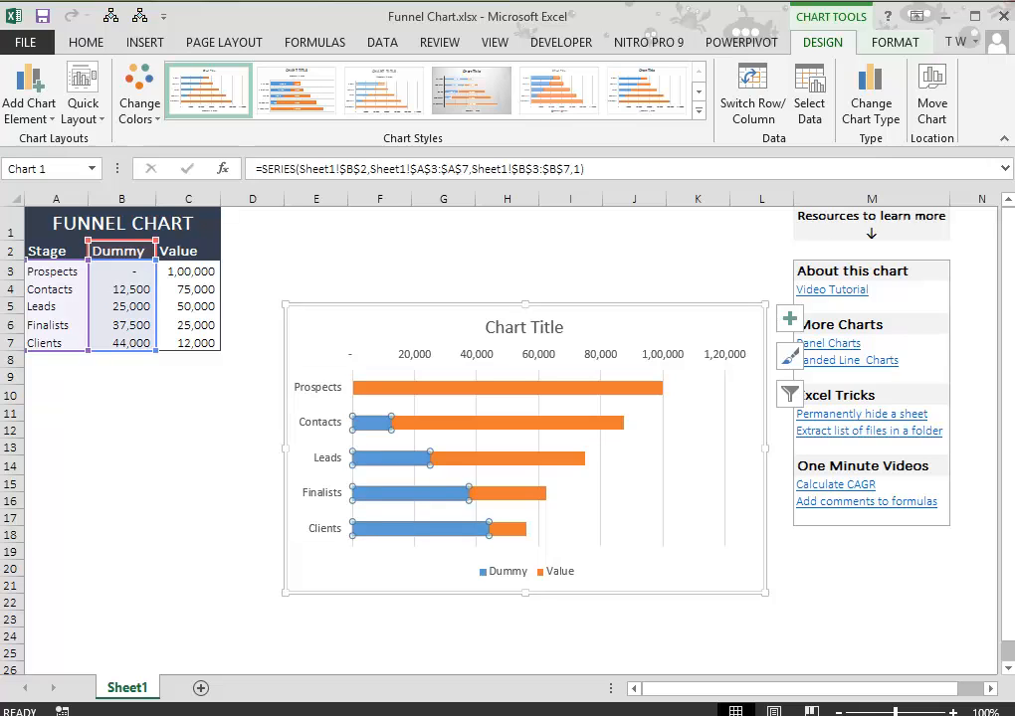
Remove the shape fill from the Dummy series so its bars become invisible
click(893, 42)
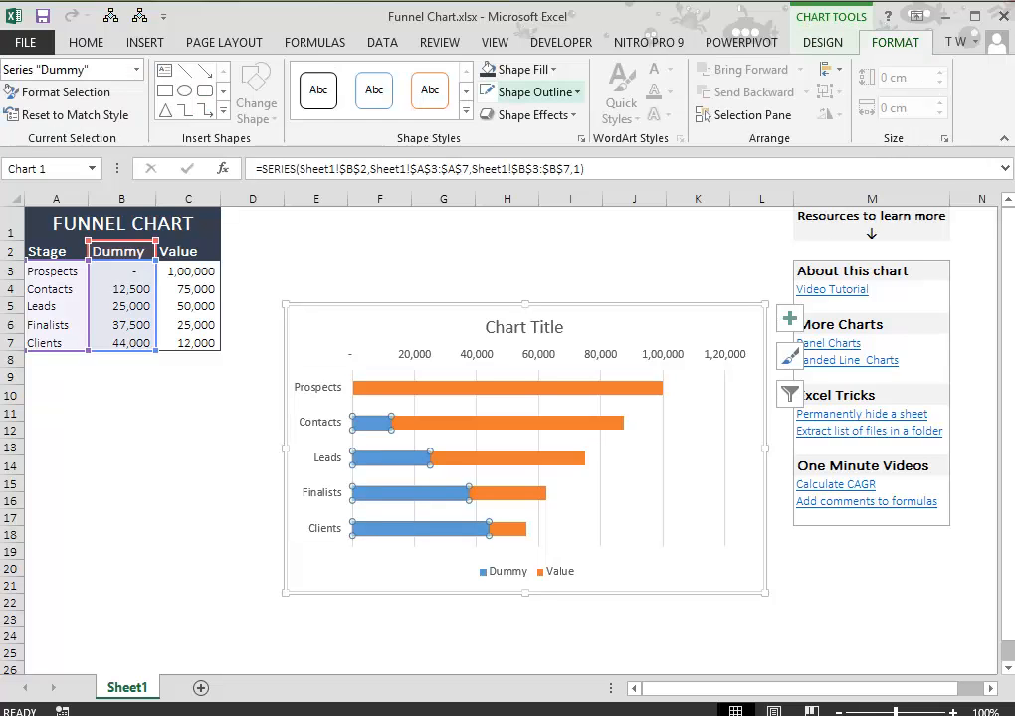
click(517, 67)
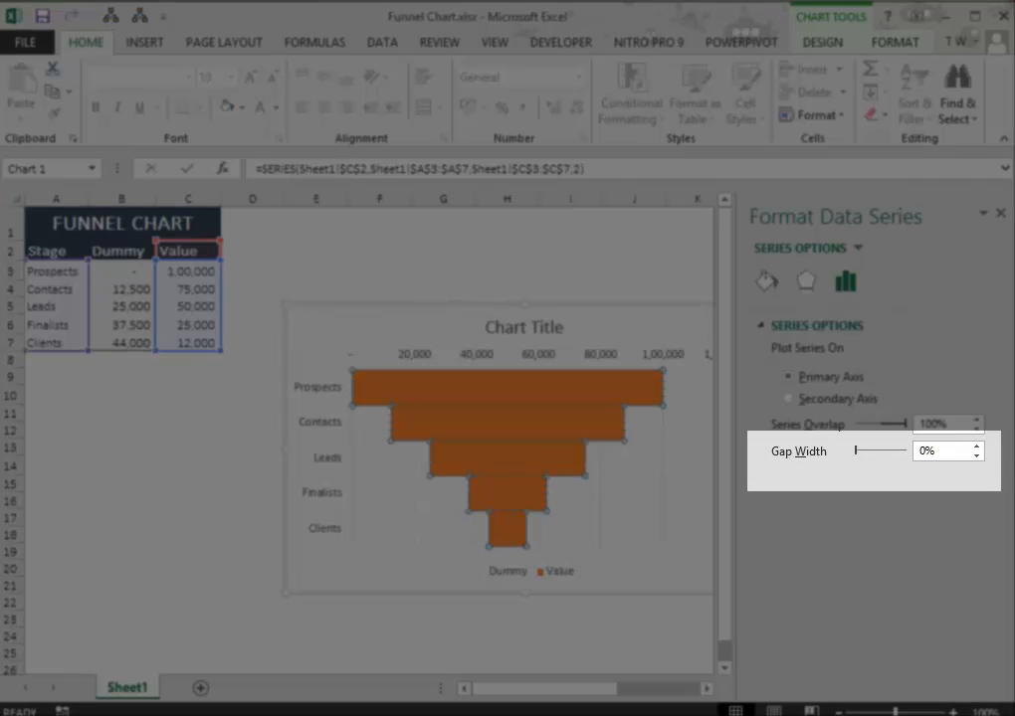
Deselect the chart to show the finished orange funnel with zero gap width
click(505, 270)
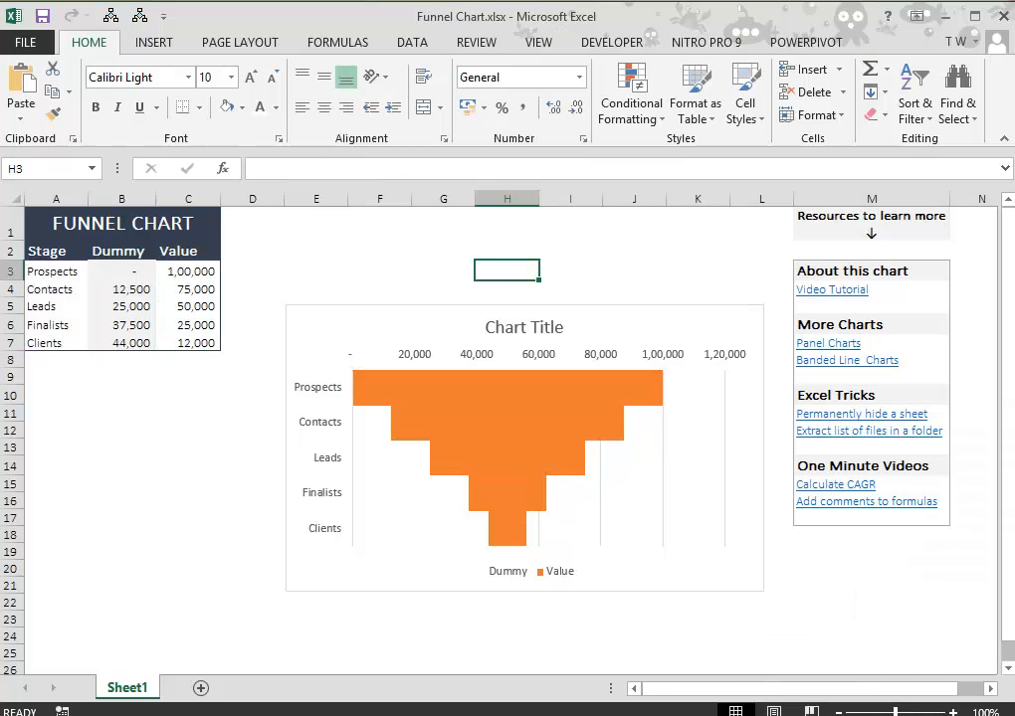